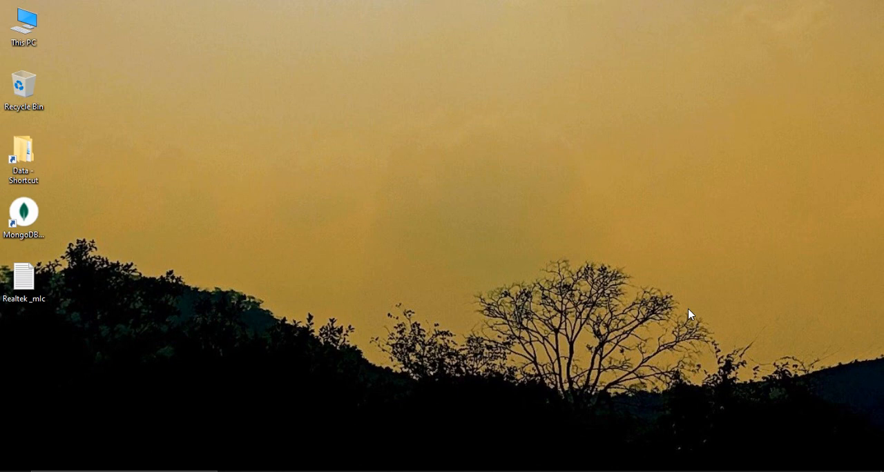
mouse_move(233, 385)
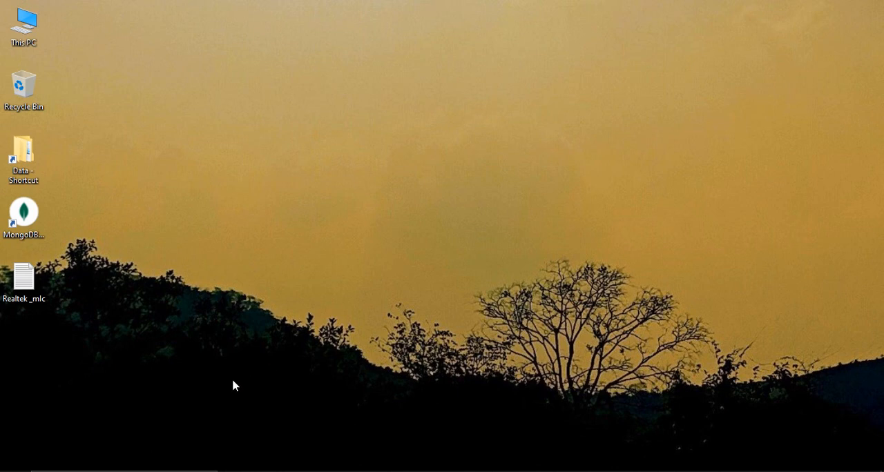
- Search Windows for "windows update" to list Check for updates and Windows Update settings
left_click(10, 469)
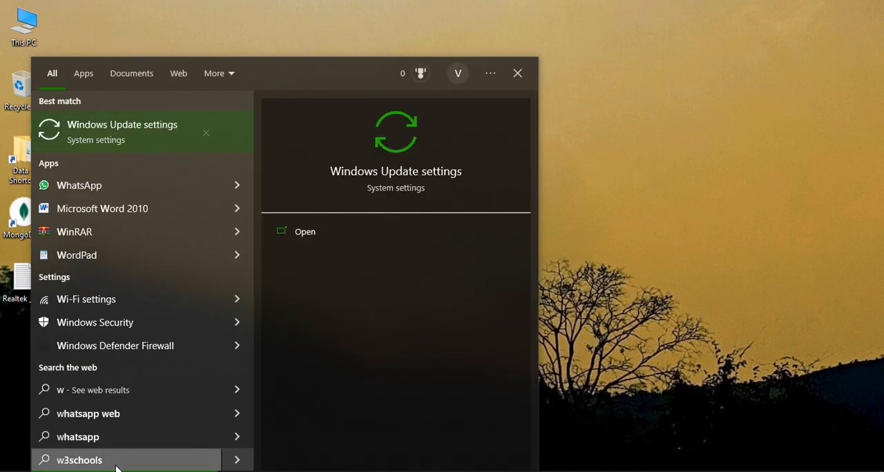
type("windowpws")
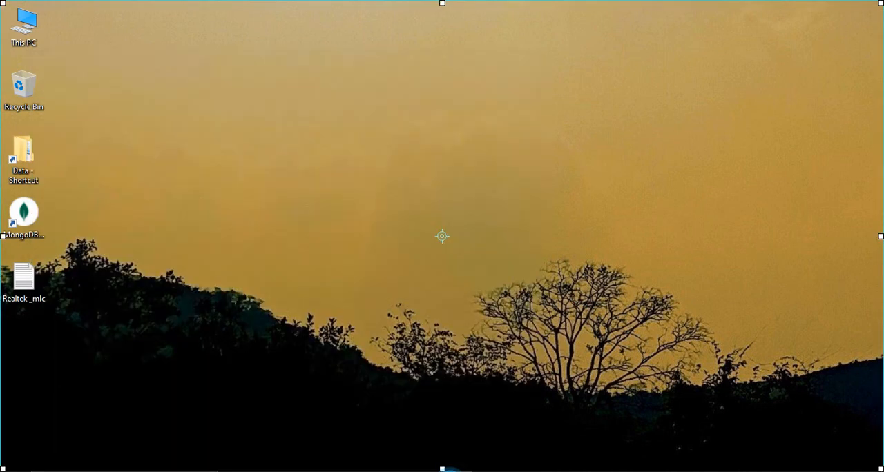
left_click(442, 470)
type("windows u")
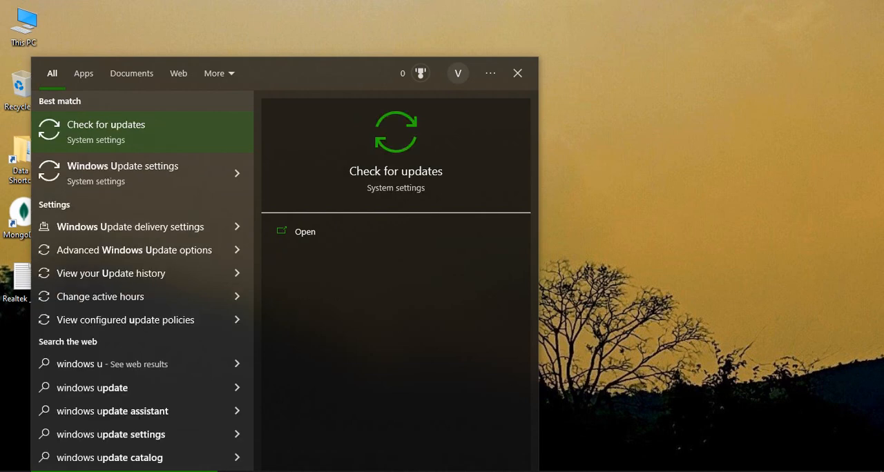
mouse_move(546, 182)
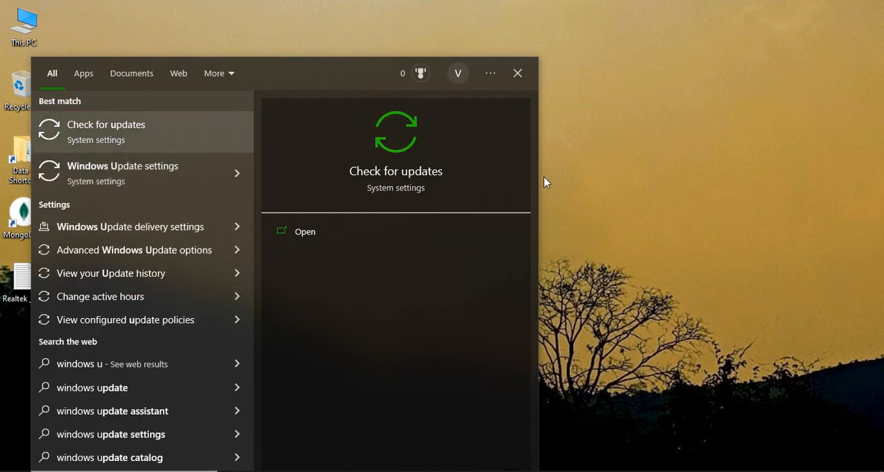
- Open Check for updates, confirm the PC is up to date, then open This PC
left_click(106, 124)
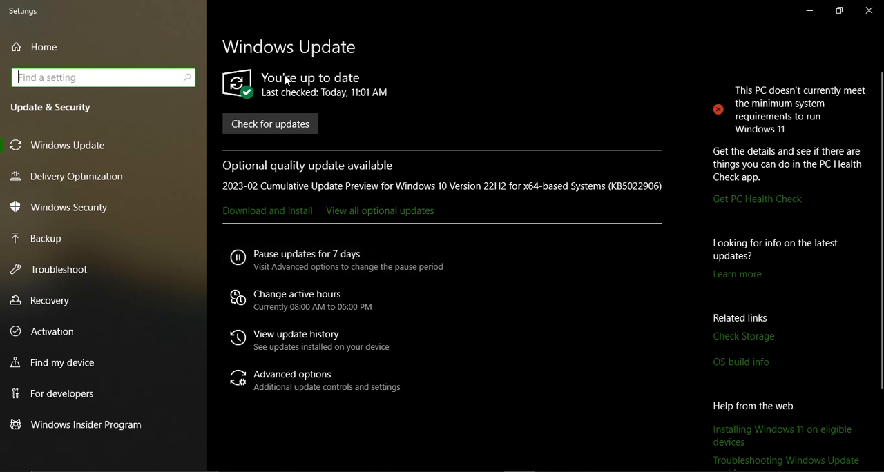
mouse_move(375, 95)
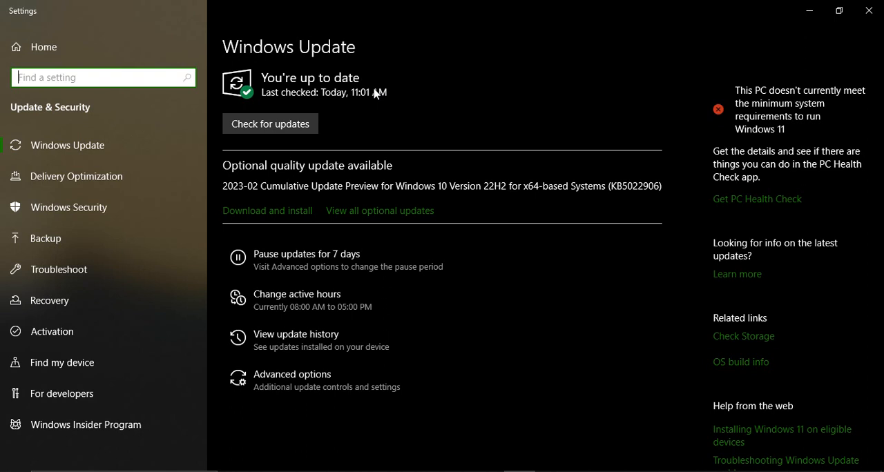
mouse_move(299, 108)
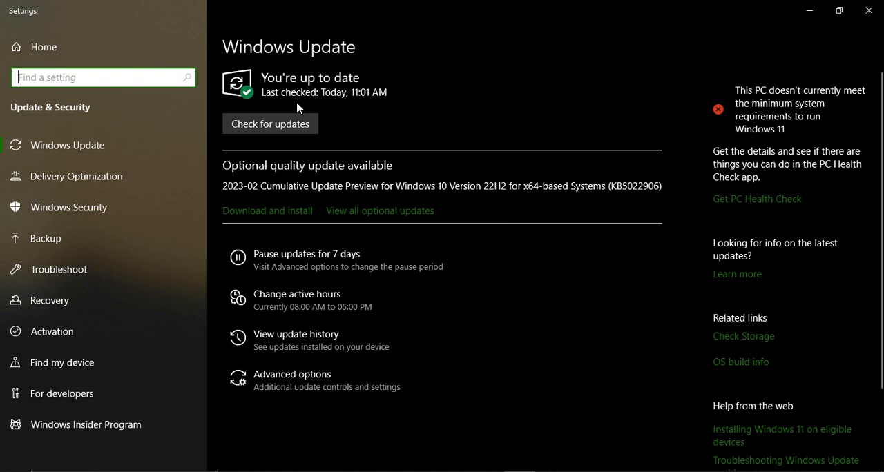
mouse_move(714, 359)
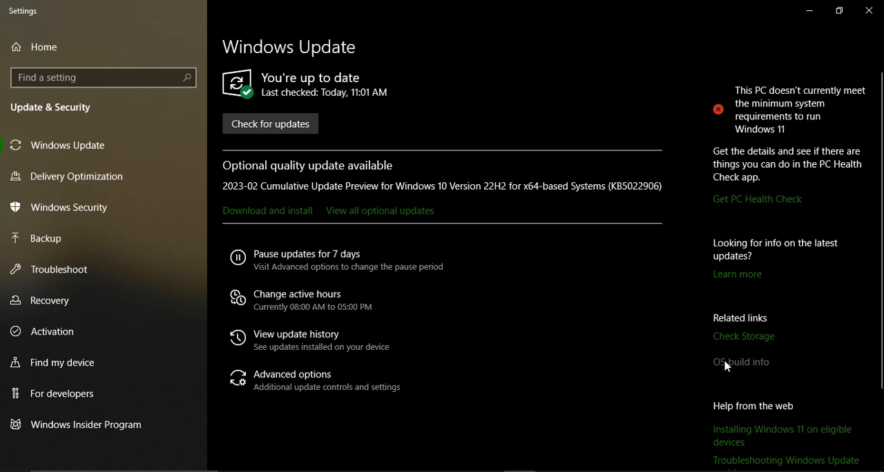
left_click(740, 362)
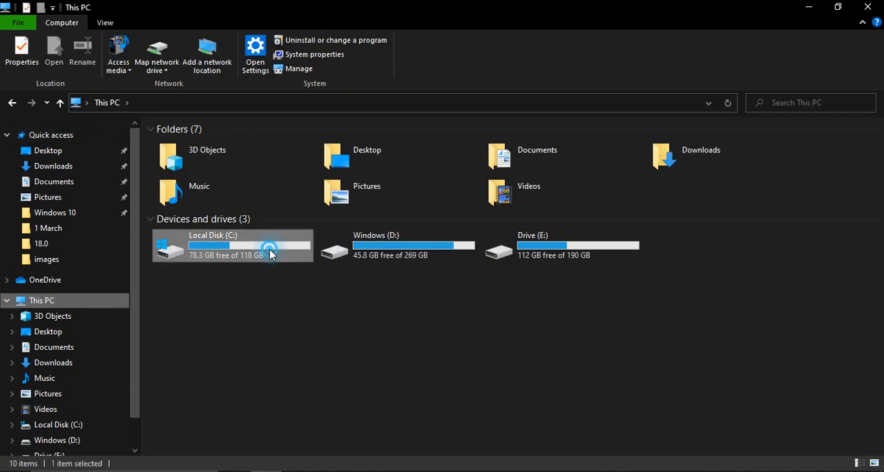
- Browse to C:\Windows\SoftwareDistribution and select its DataStore folder
double_click(231, 245)
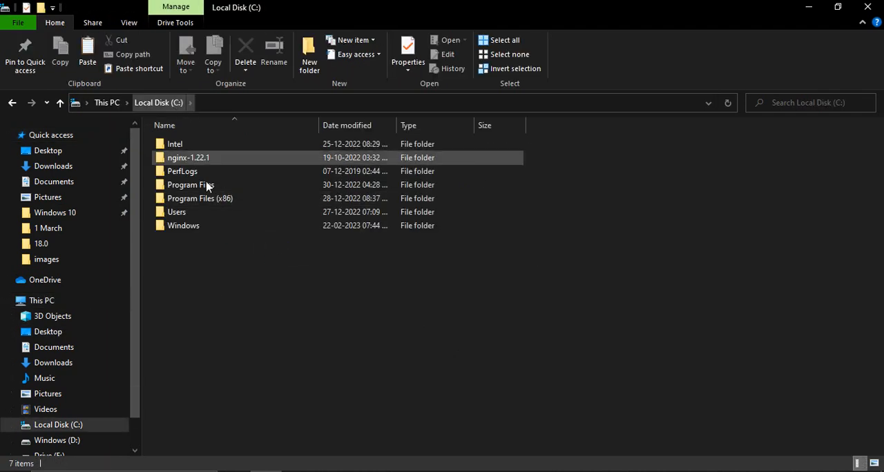
double_click(183, 226)
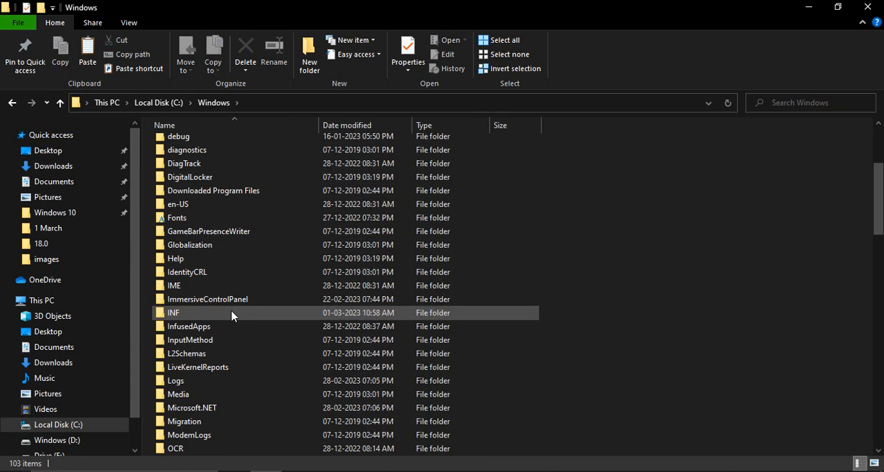
scroll("down", 3)
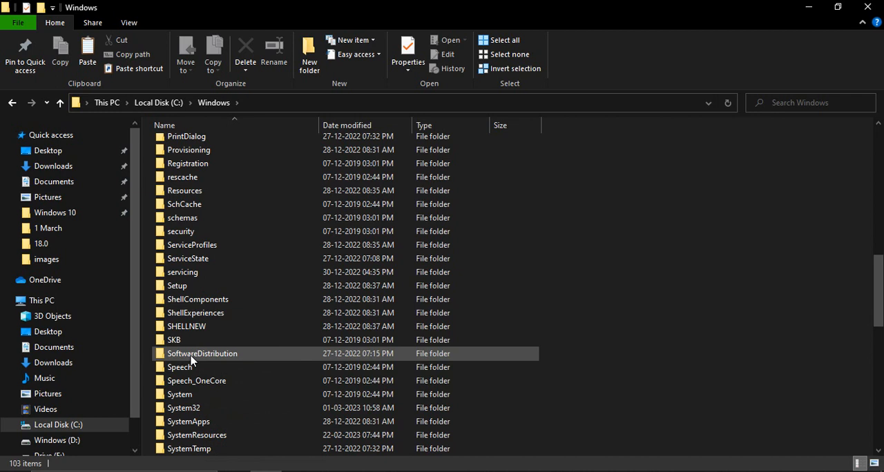
left_click(202, 354)
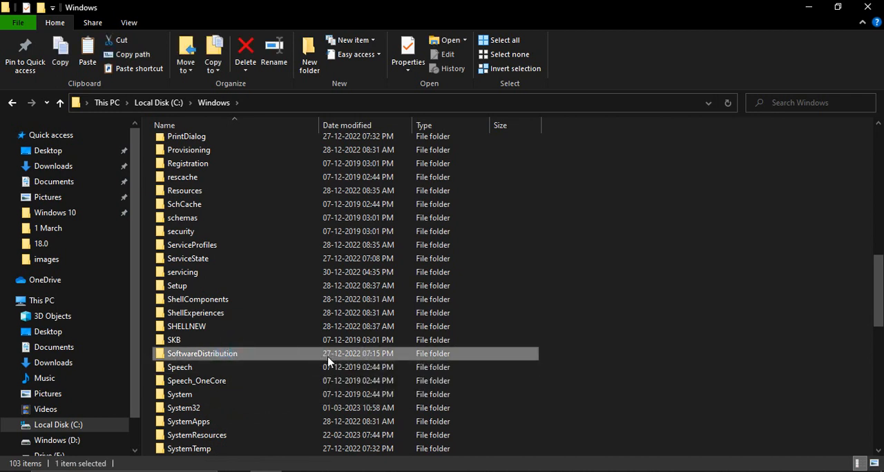
mouse_move(352, 358)
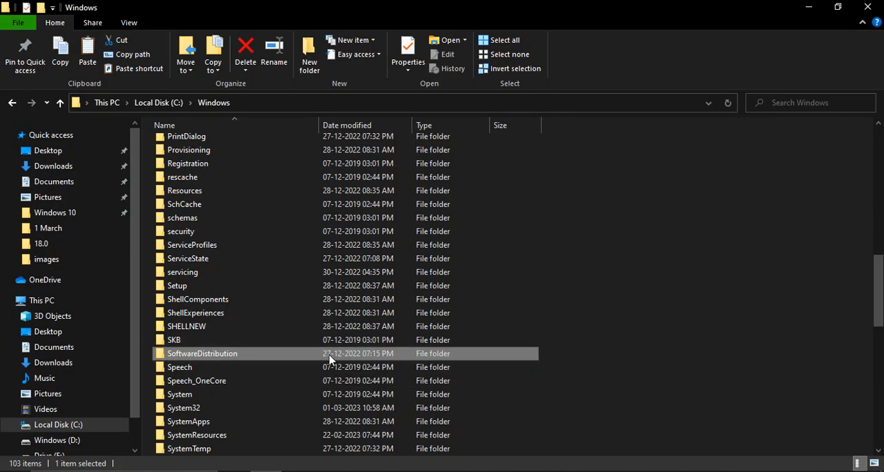
double_click(203, 353)
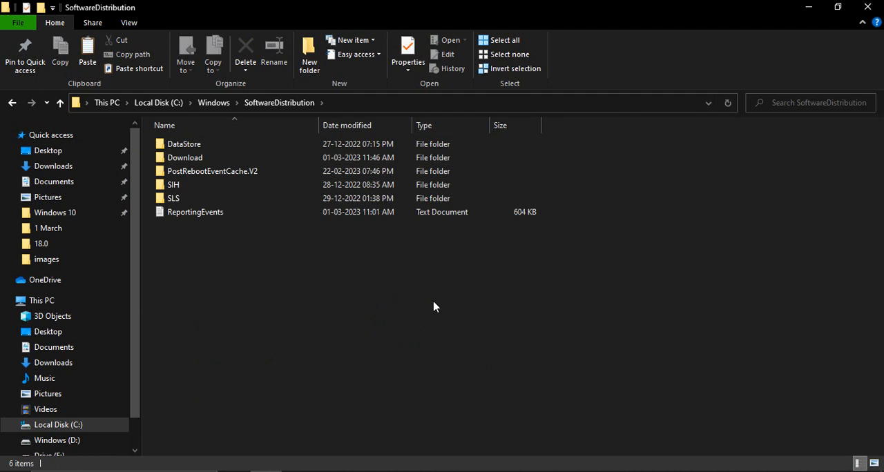
left_click(184, 144)
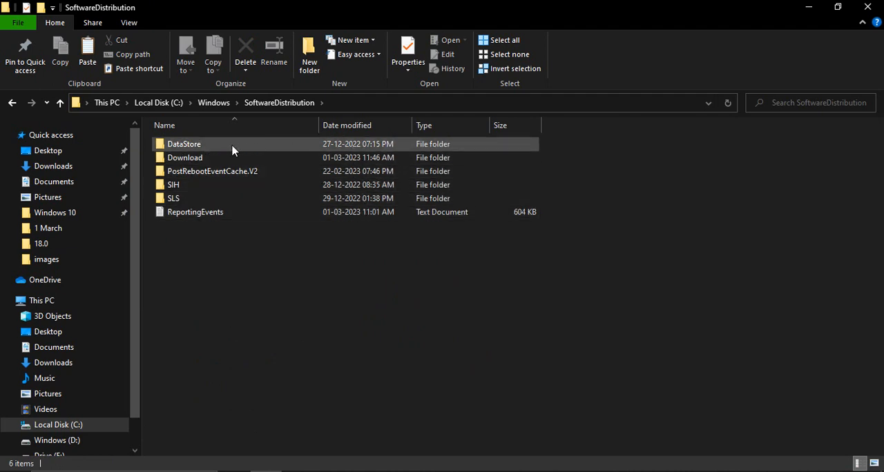
left_click(207, 144)
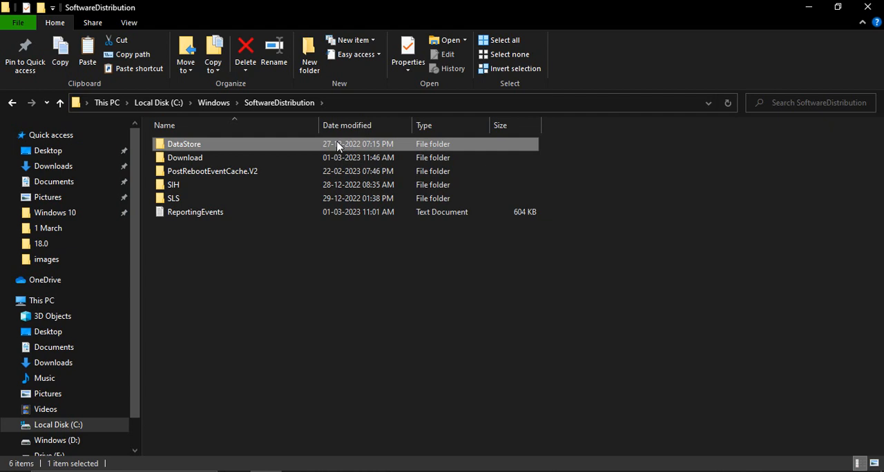
mouse_move(473, 265)
type("troub")
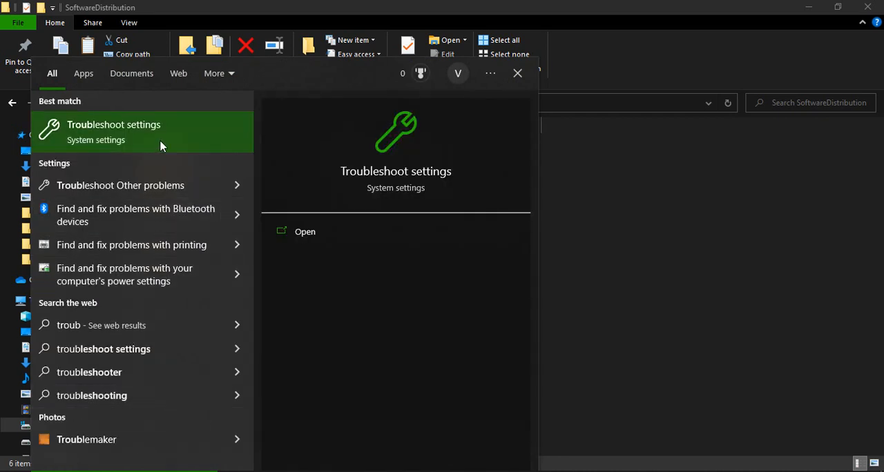
- Open Troubleshoot settings and its Additional troubleshooters list showing Windows Update
left_click(114, 131)
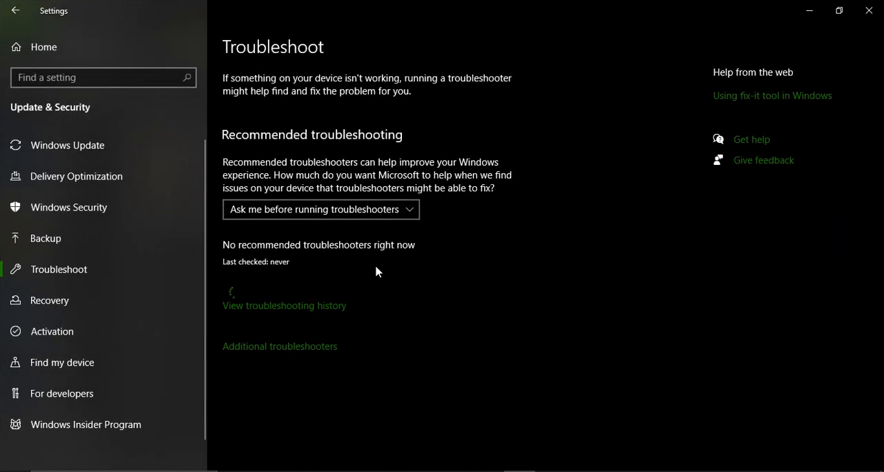
mouse_move(279, 346)
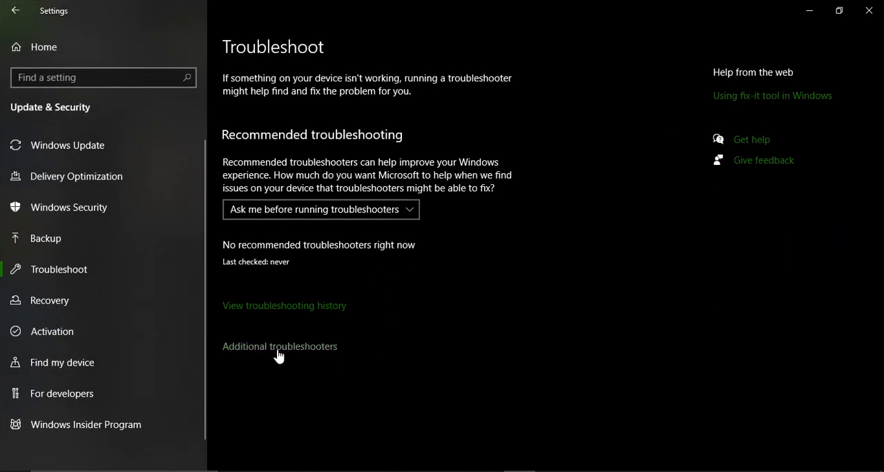
left_click(280, 346)
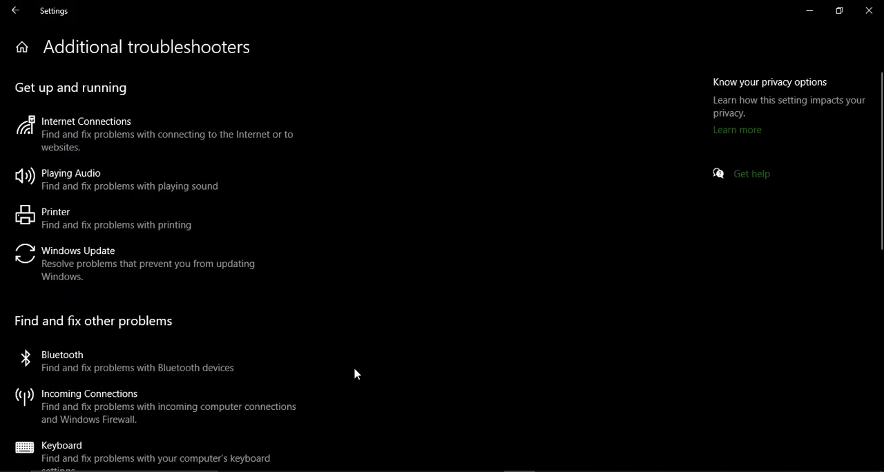
mouse_move(55, 263)
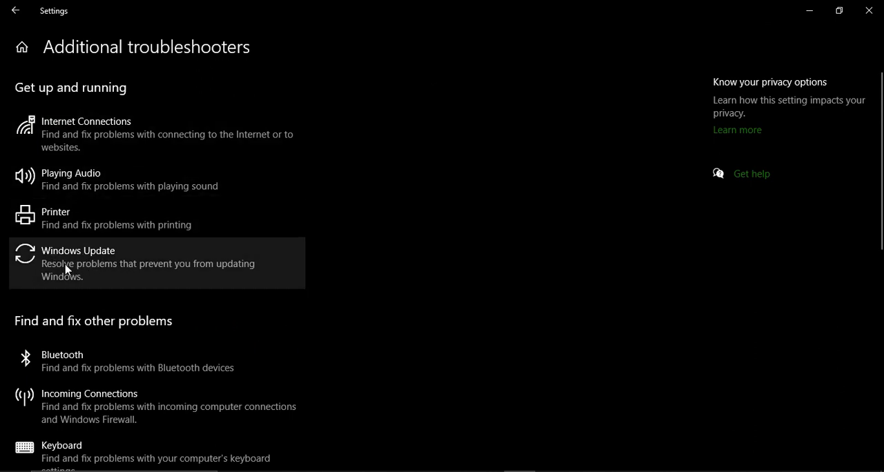
mouse_move(62, 273)
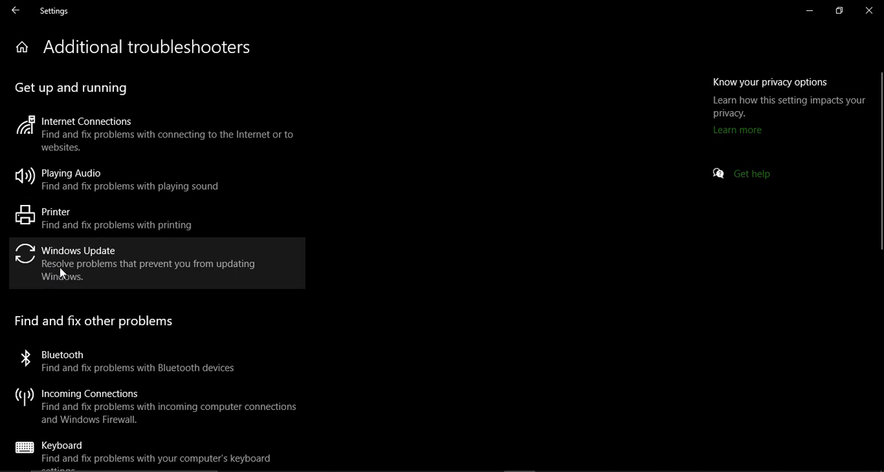
mouse_move(43, 285)
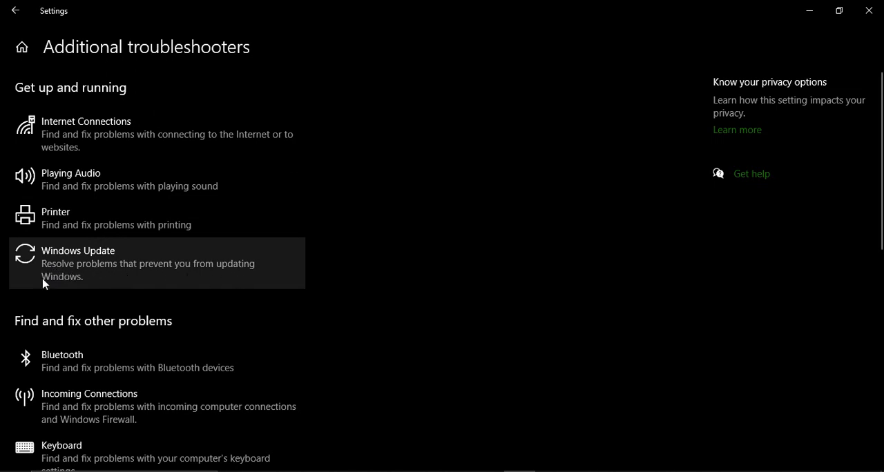